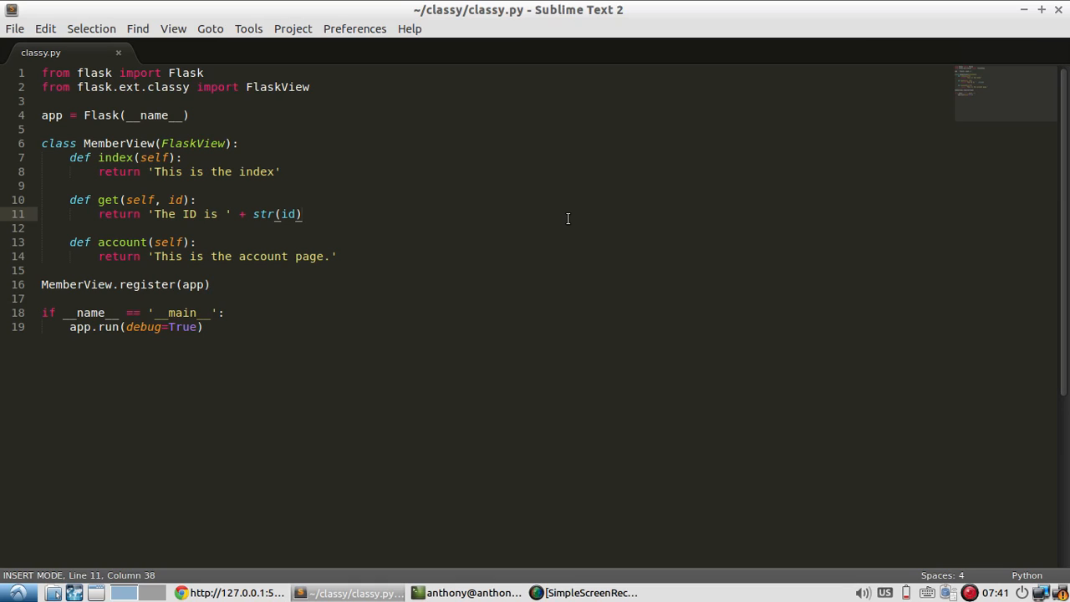
{"action": "mouse_move", "coordinate": [421, 234]}
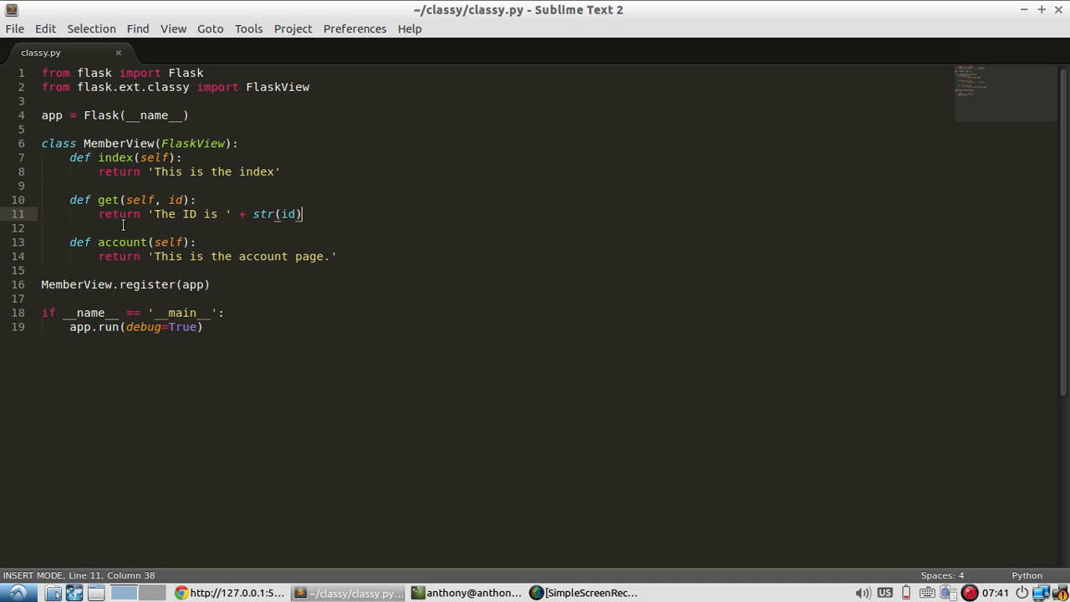
{"action": "mouse_move", "coordinate": [270, 511]}
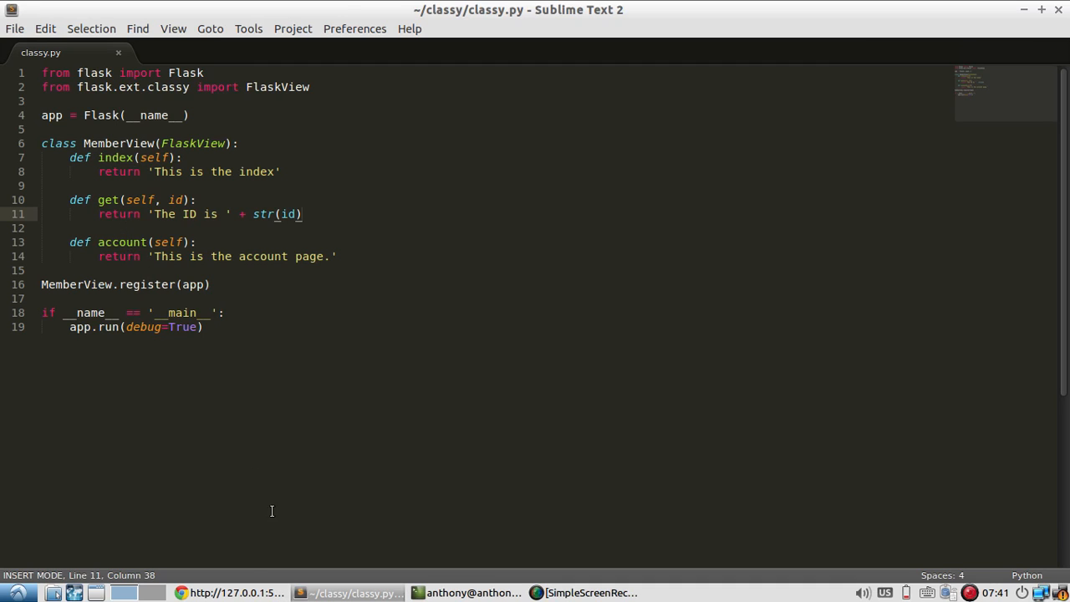
{"action": "left_click", "coordinate": [232, 592]}
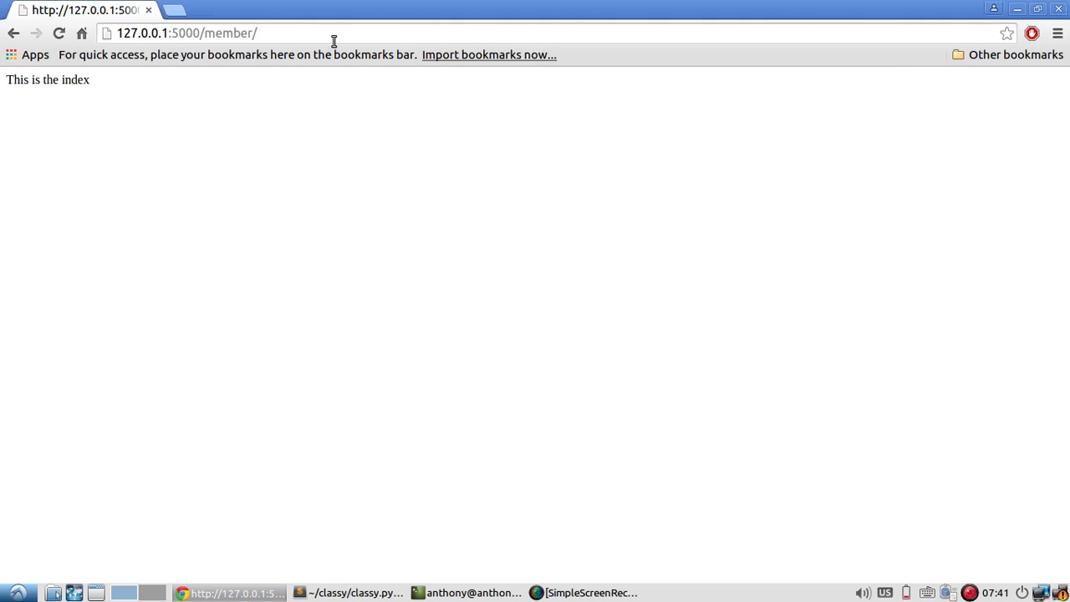
{"action": "mouse_move", "coordinate": [344, 33]}
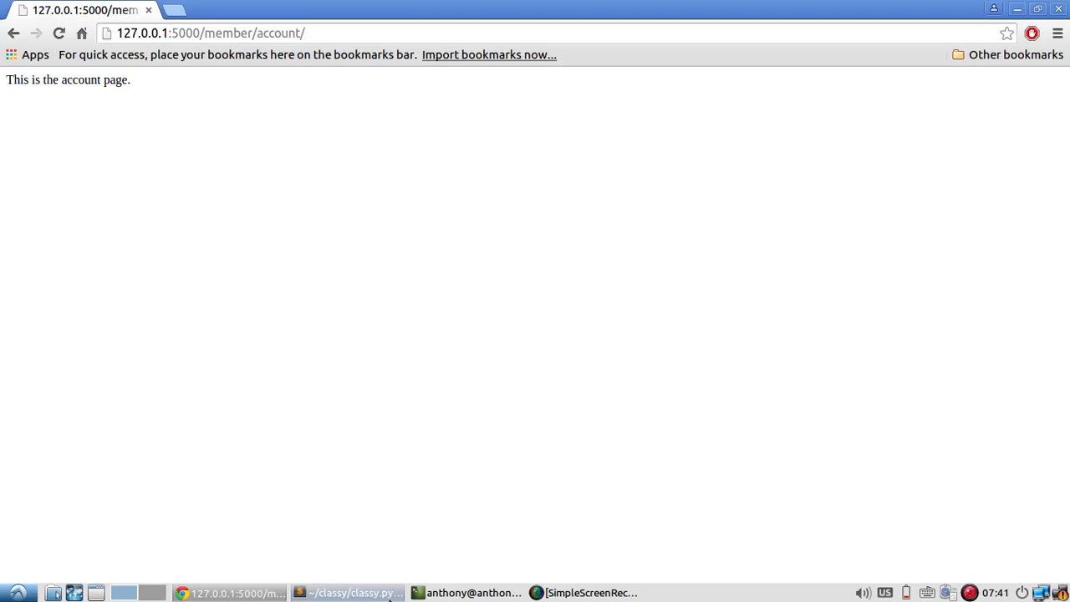
{"action": "left_click", "coordinate": [351, 592]}
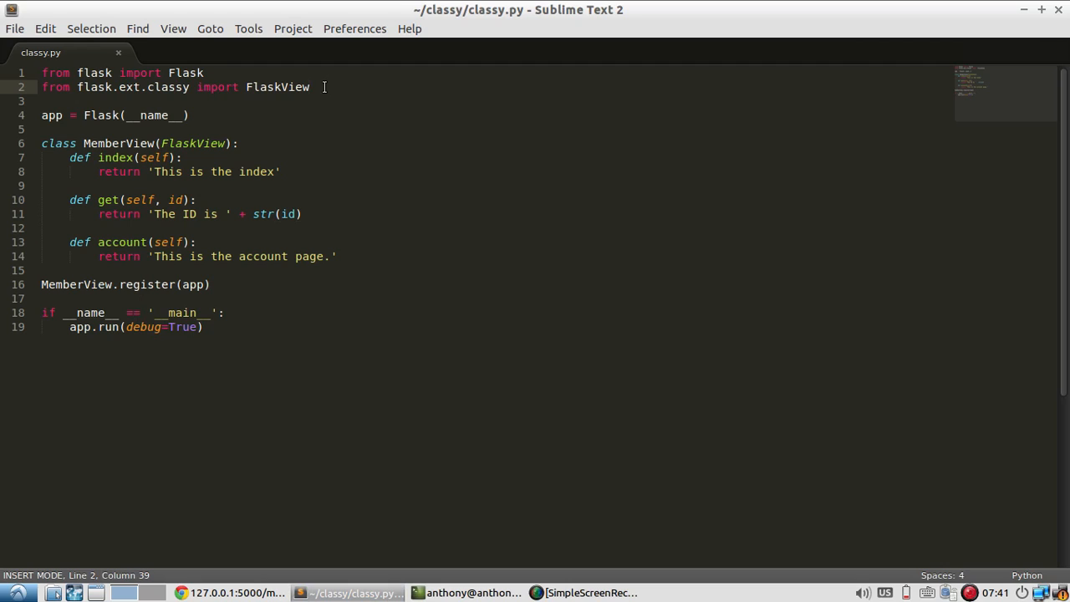
{"action": "type", "text": ", route"}
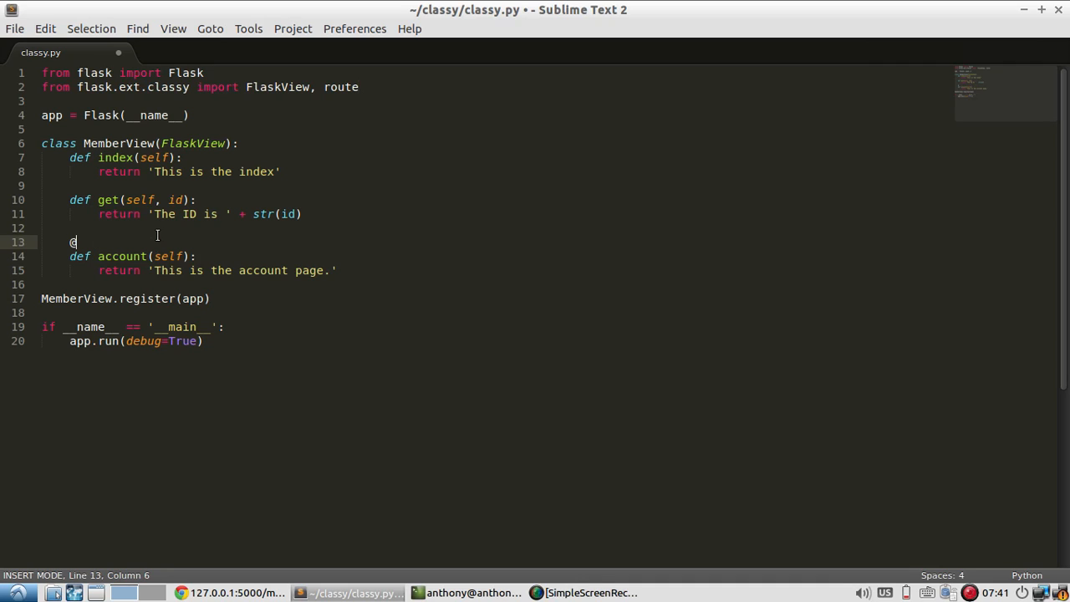
{"action": "type", "text": "route('')"}
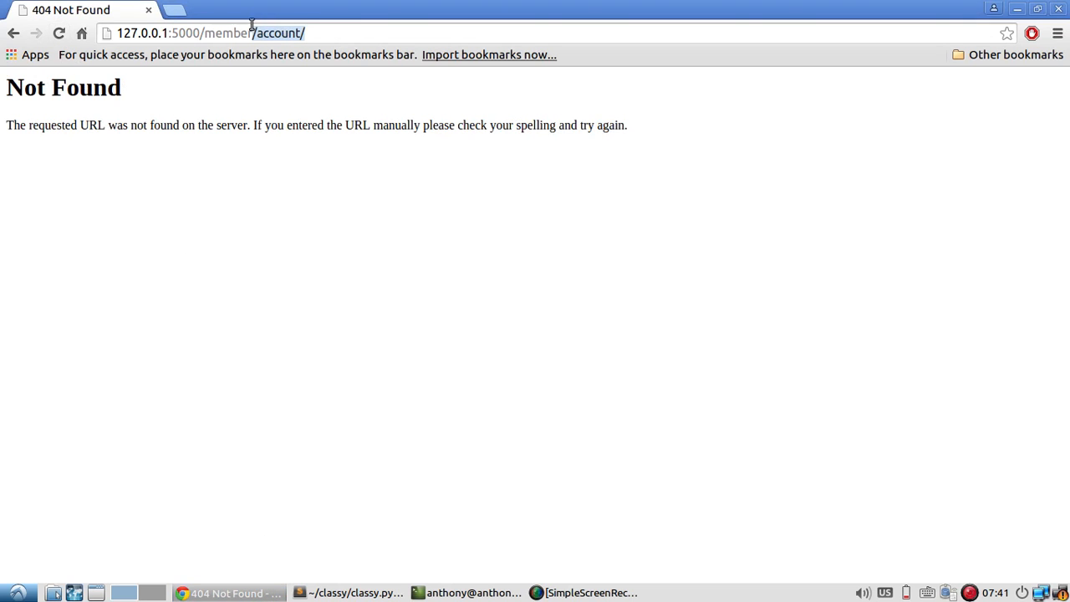
{"action": "type", "text": "userpage"}
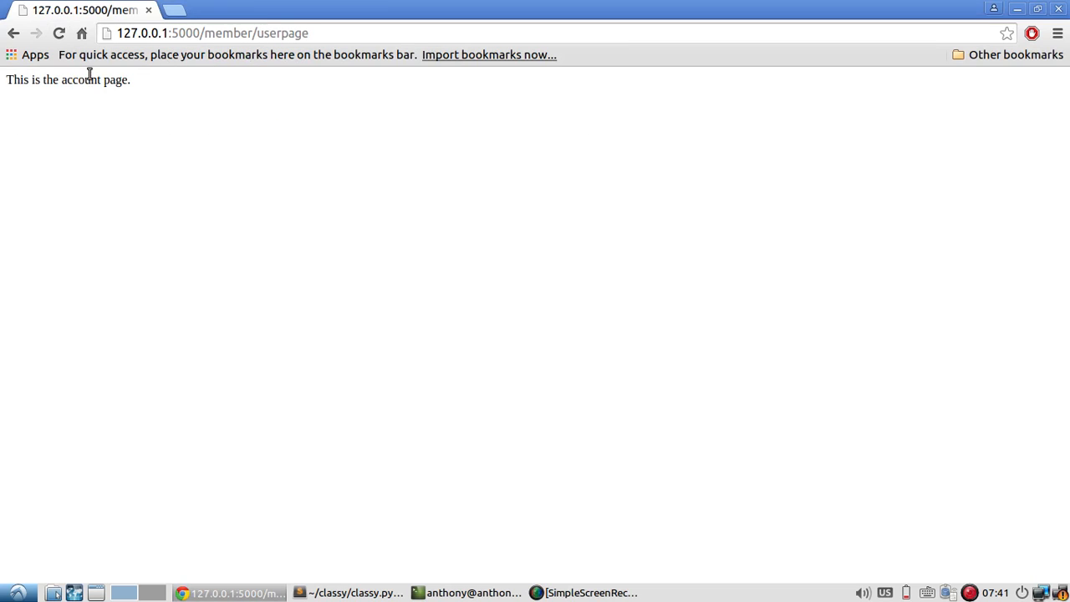
{"action": "left_click", "coordinate": [346, 591]}
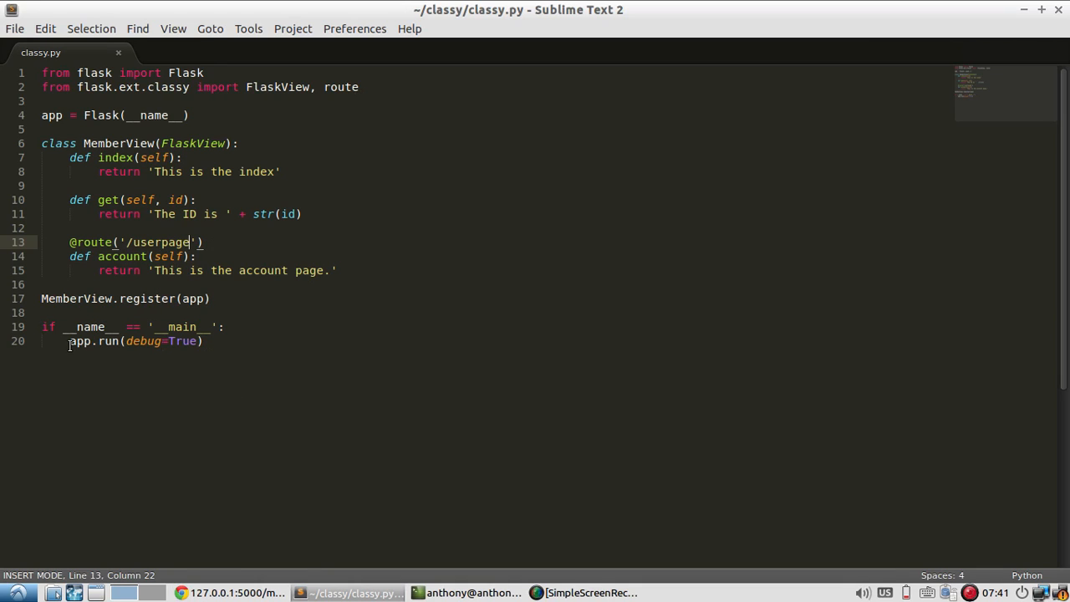
{"action": "mouse_move", "coordinate": [167, 382]}
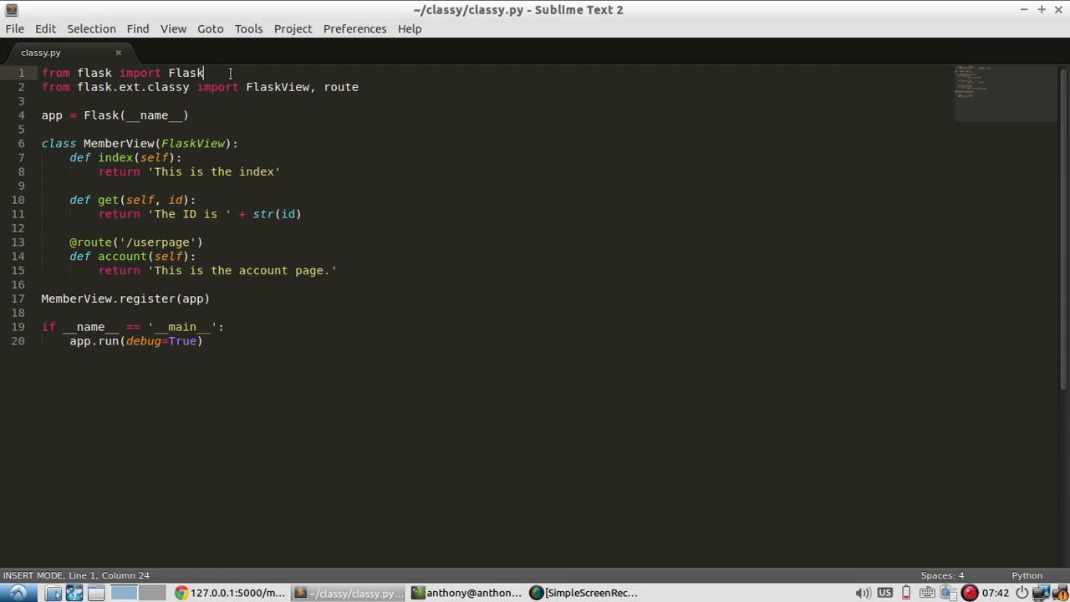
Import url_for and make account return 'The URL is: ' + url_for('MemberView:index'), viewing the output.
{"action": "type", "text": ", url_for"}
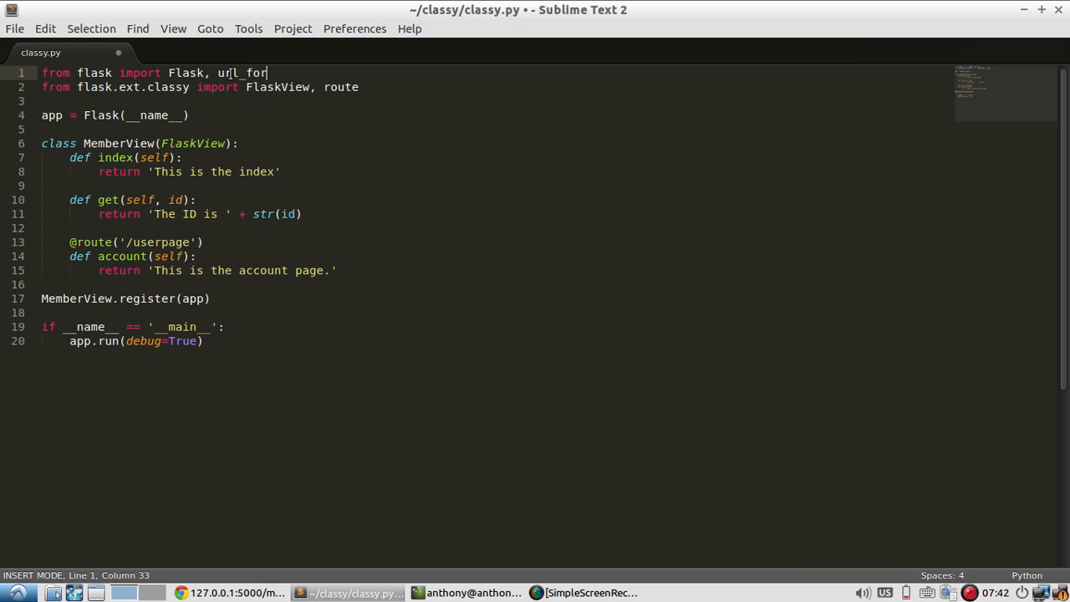
{"action": "key", "text": "ctrl+s"}
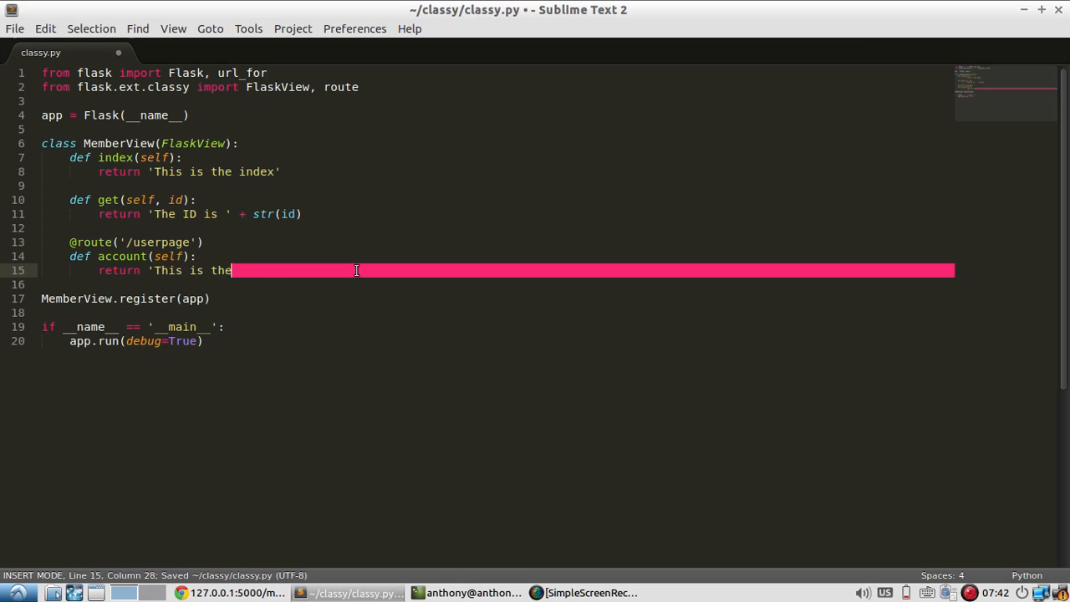
{"action": "key", "text": "BackSpace"}
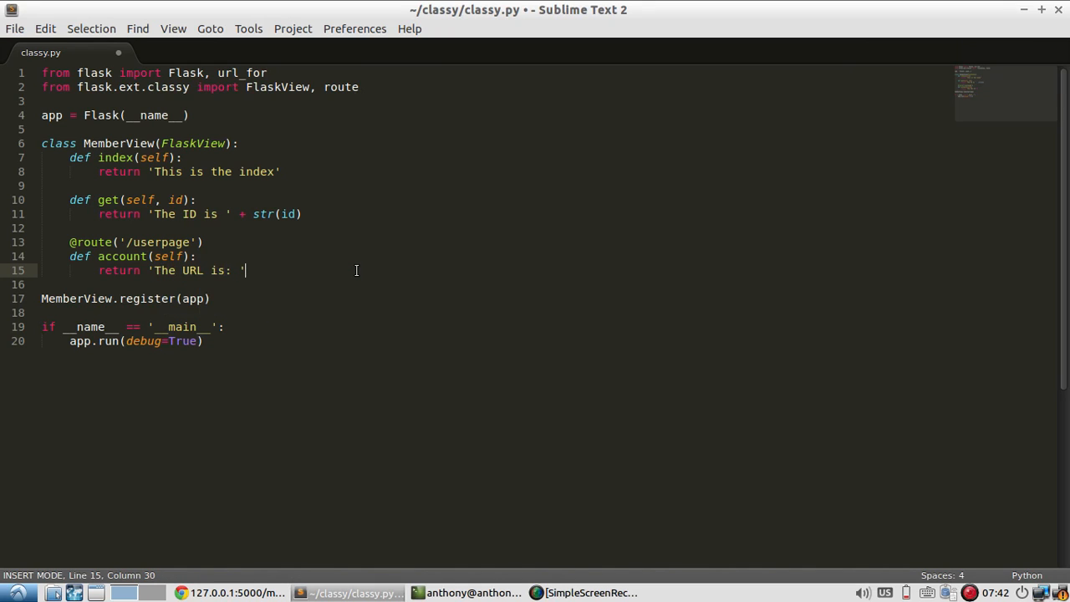
{"action": "type", "text": "+ j"}
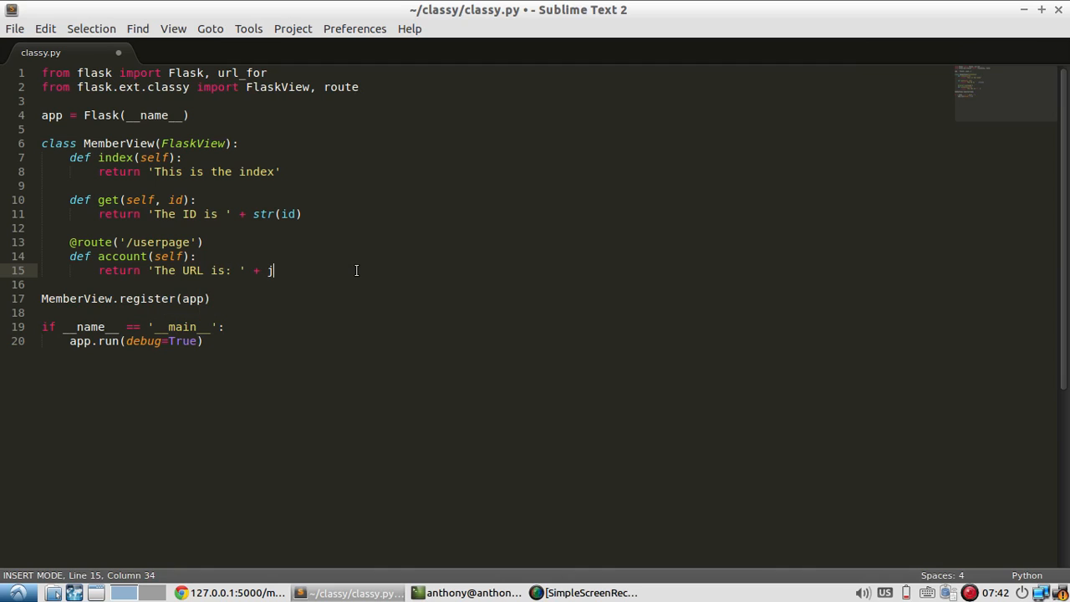
{"action": "type", "text": "url_for('index"}
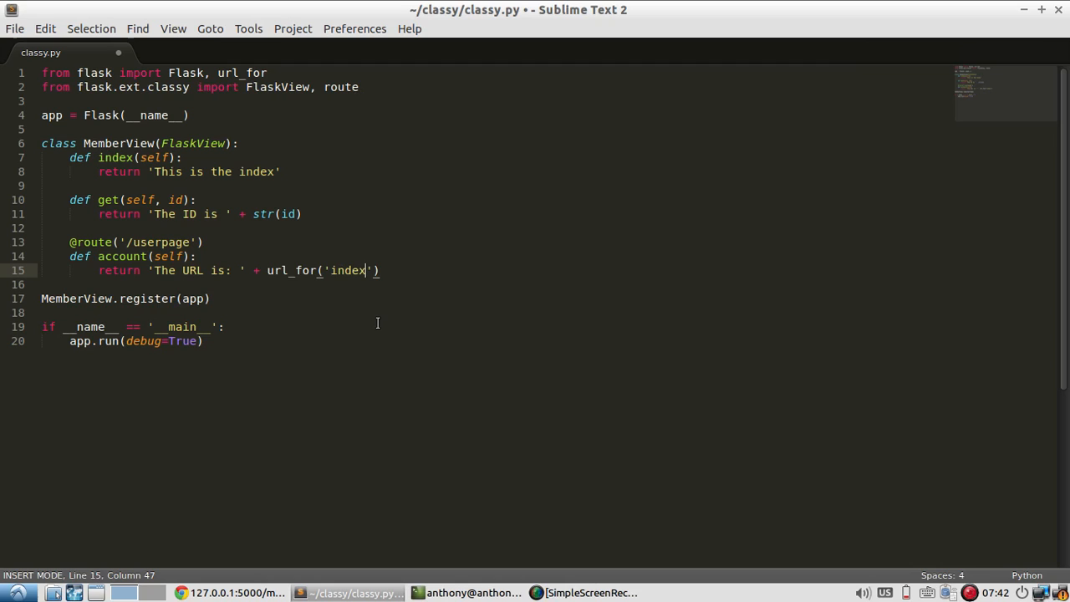
{"action": "key", "text": "BackSpace"}
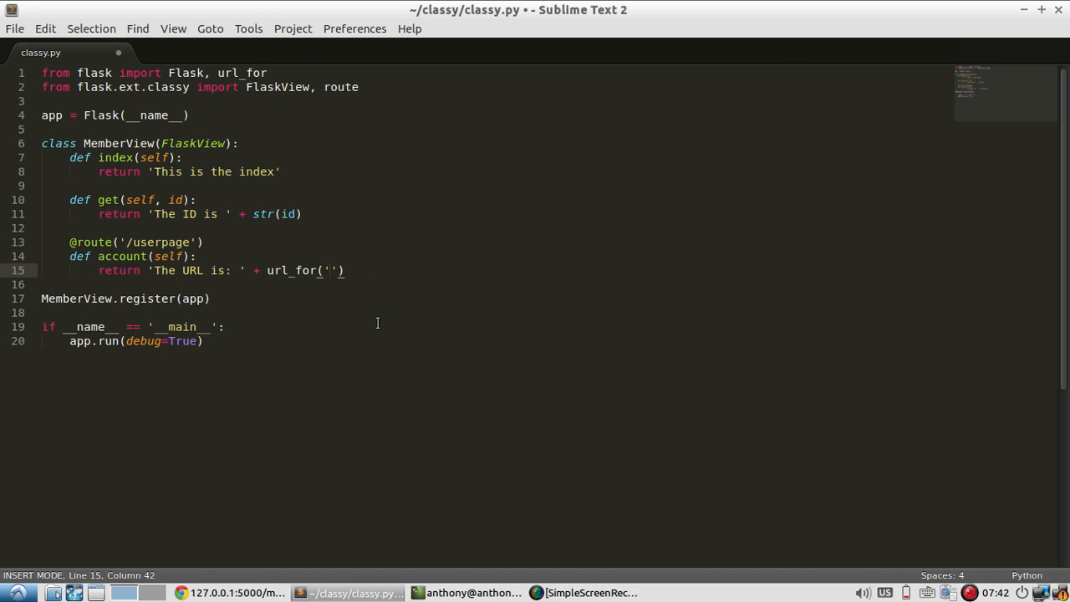
{"action": "type", "text": "MemberView"}
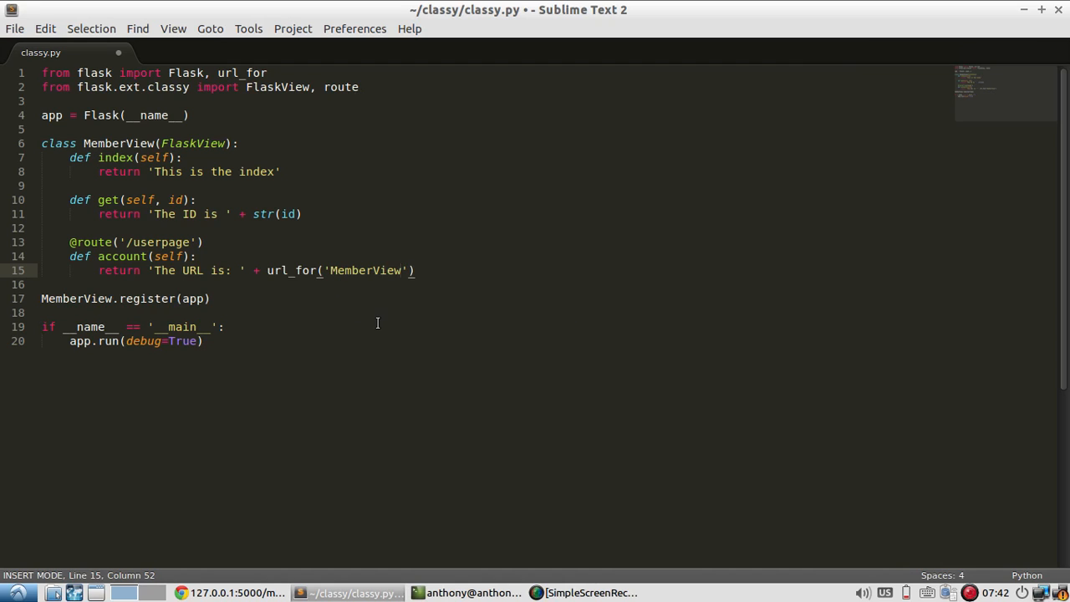
{"action": "type", "text": ":index"}
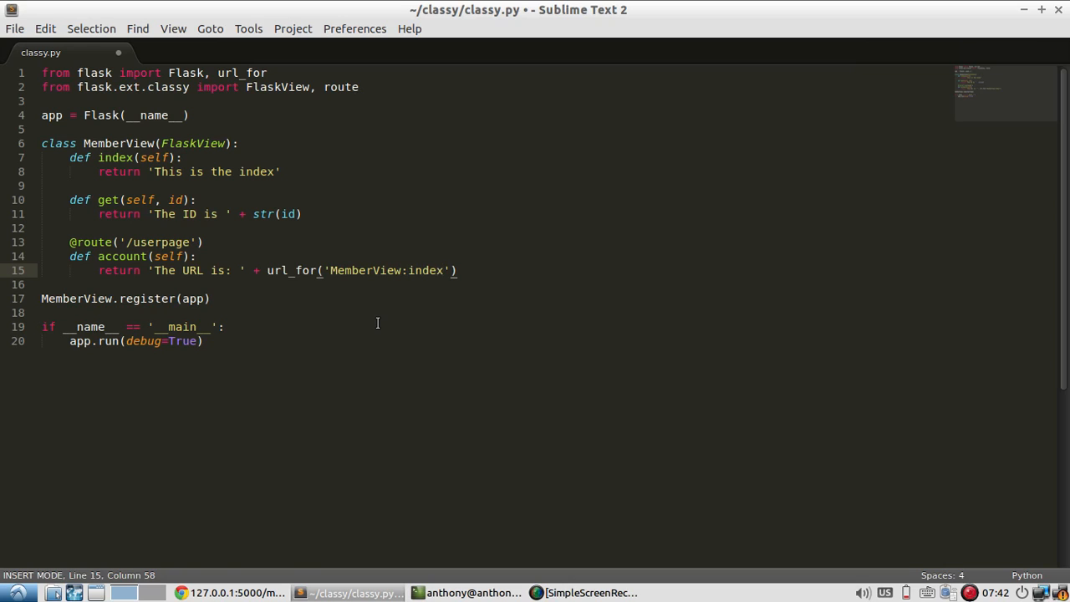
{"action": "left_click", "coordinate": [231, 592]}
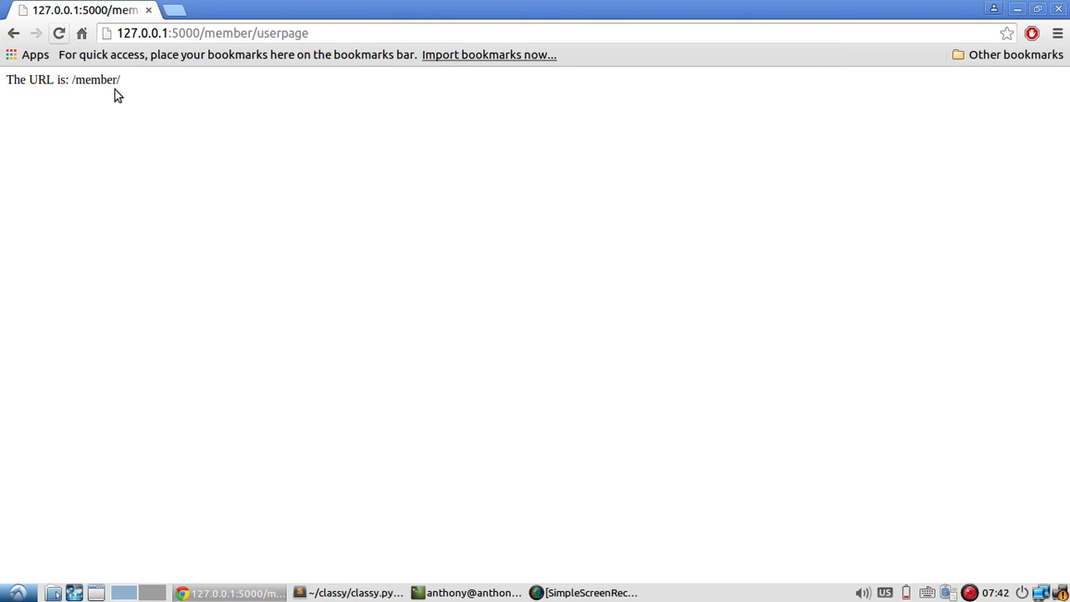
{"action": "mouse_move", "coordinate": [406, 475]}
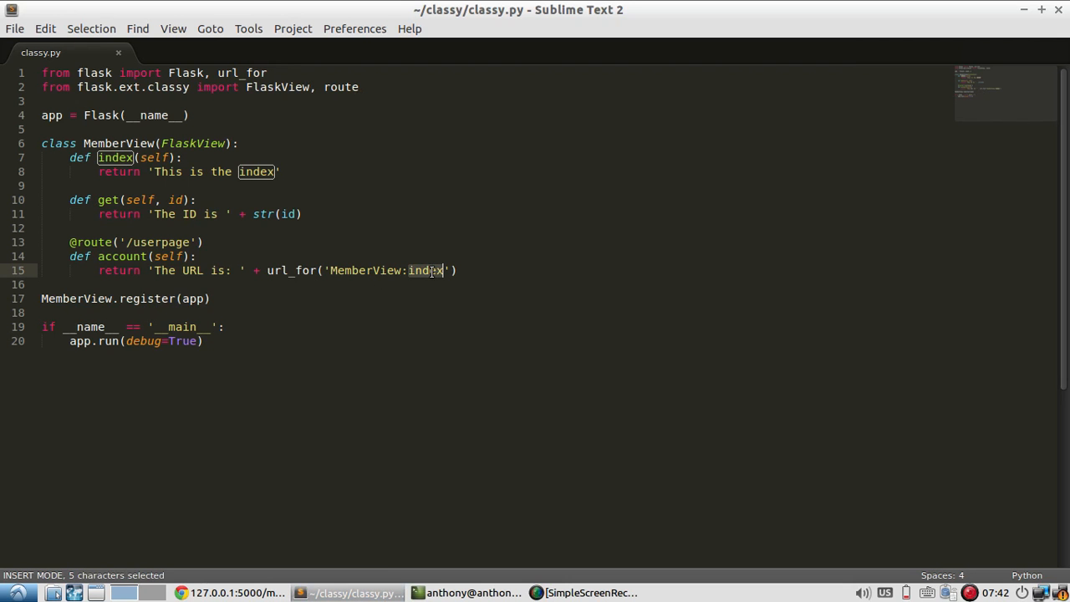
Change the endpoint to url_for('MemberView:account') so /member/userpage shows its own URL.
{"action": "type", "text": "account"}
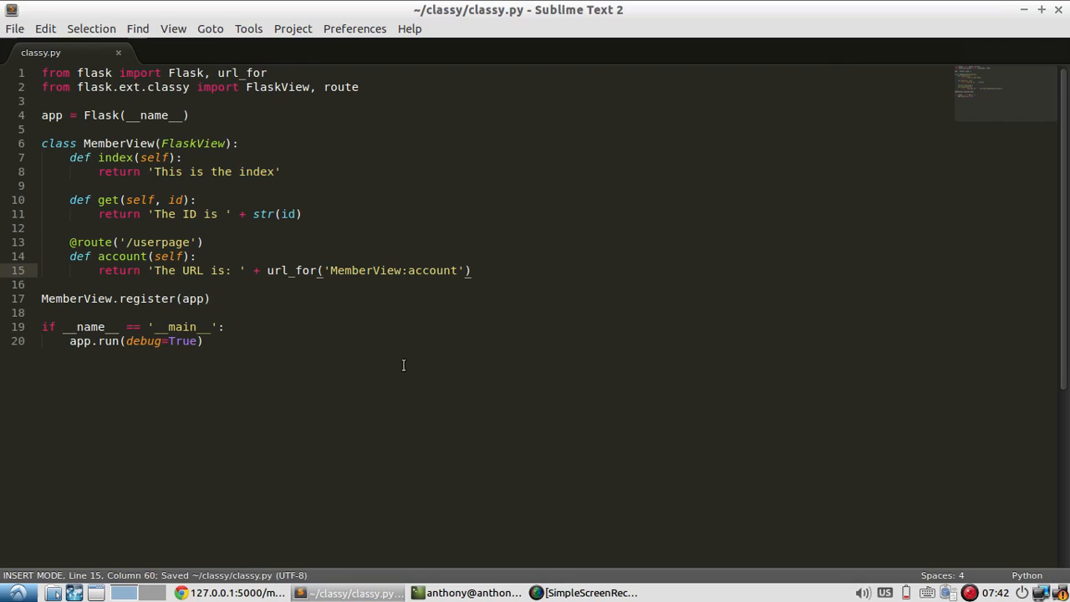
{"action": "left_click", "coordinate": [231, 592]}
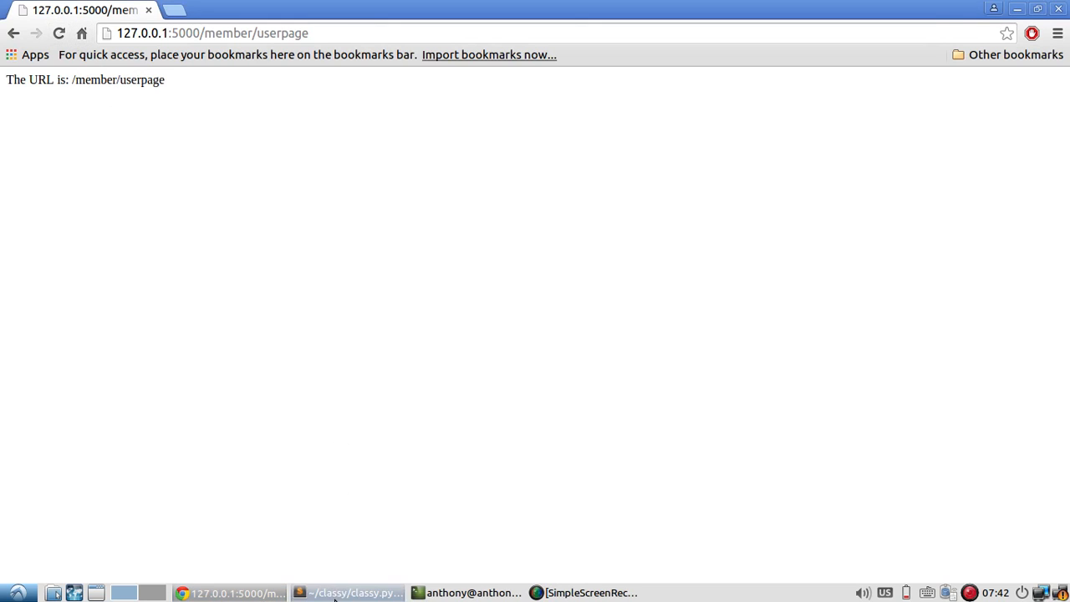
{"action": "left_click", "coordinate": [351, 592]}
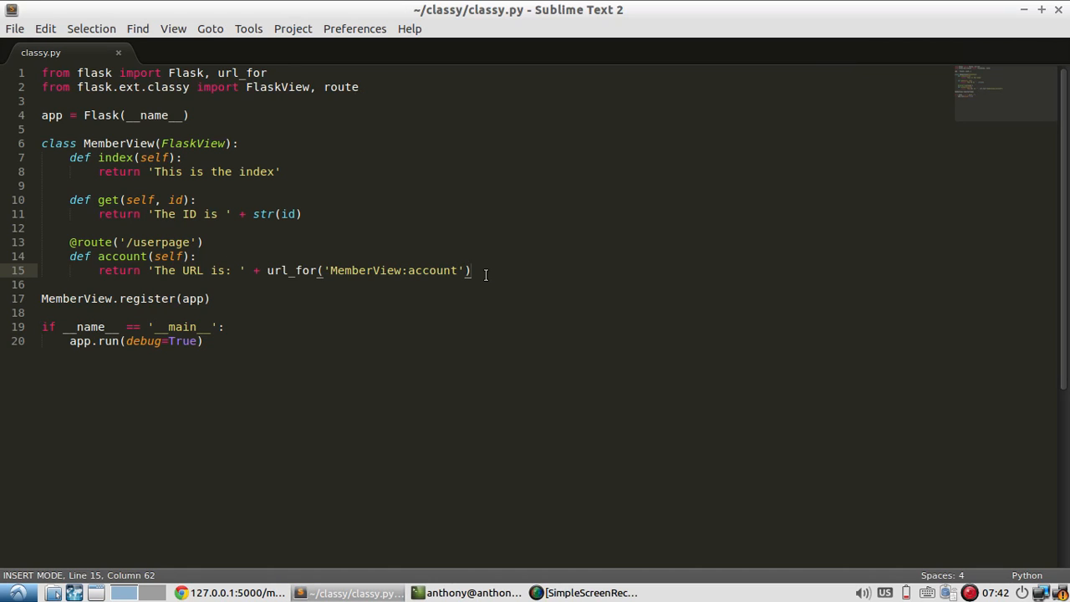
Add before_request(self, name) printing 'This is happening before the ' + name + ' request!' and check the server log.
{"action": "type", "text": "@"}
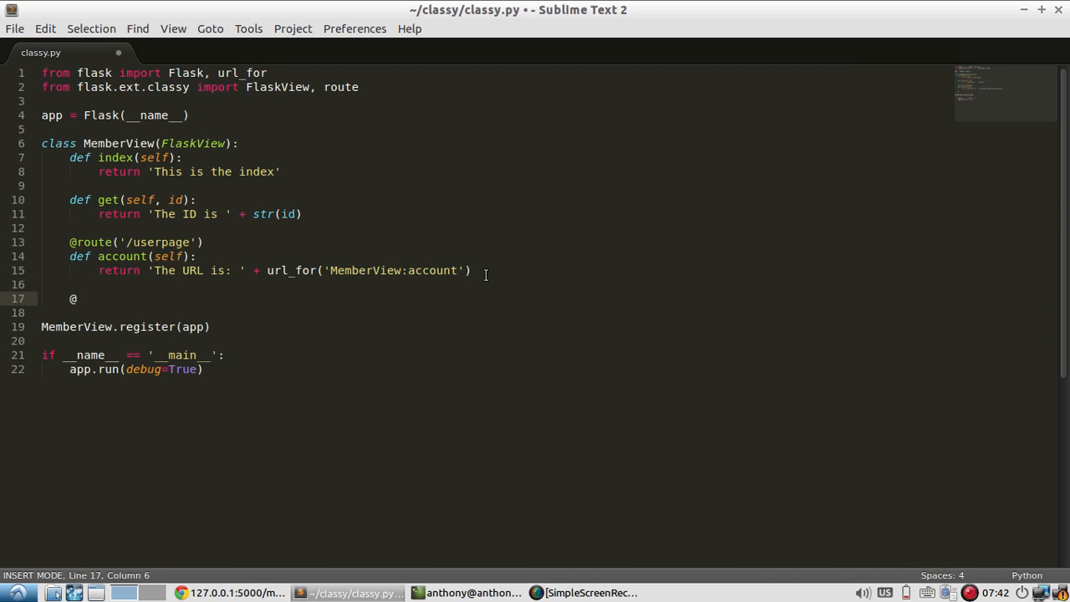
{"action": "type", "text": "def before_request(self,"}
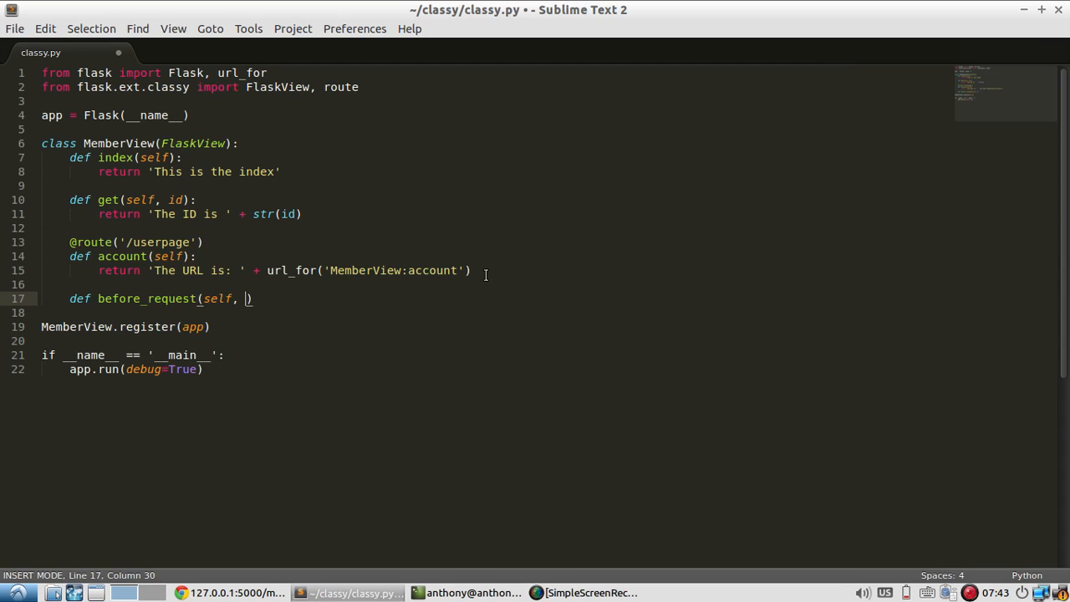
{"action": "type", "text": "name"}
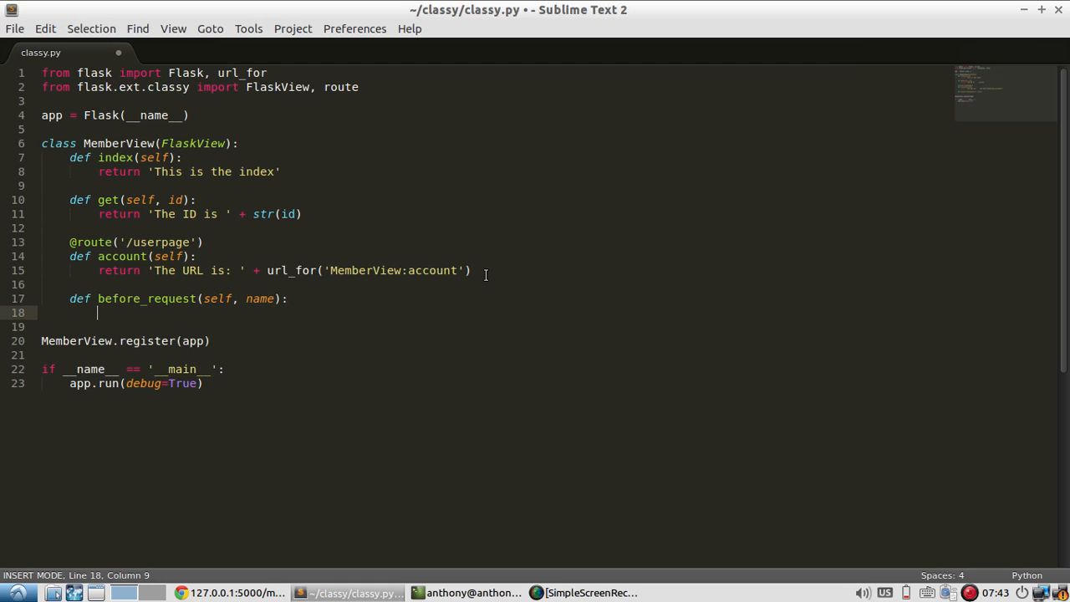
{"action": "type", "text": "print 'This is hapen'"}
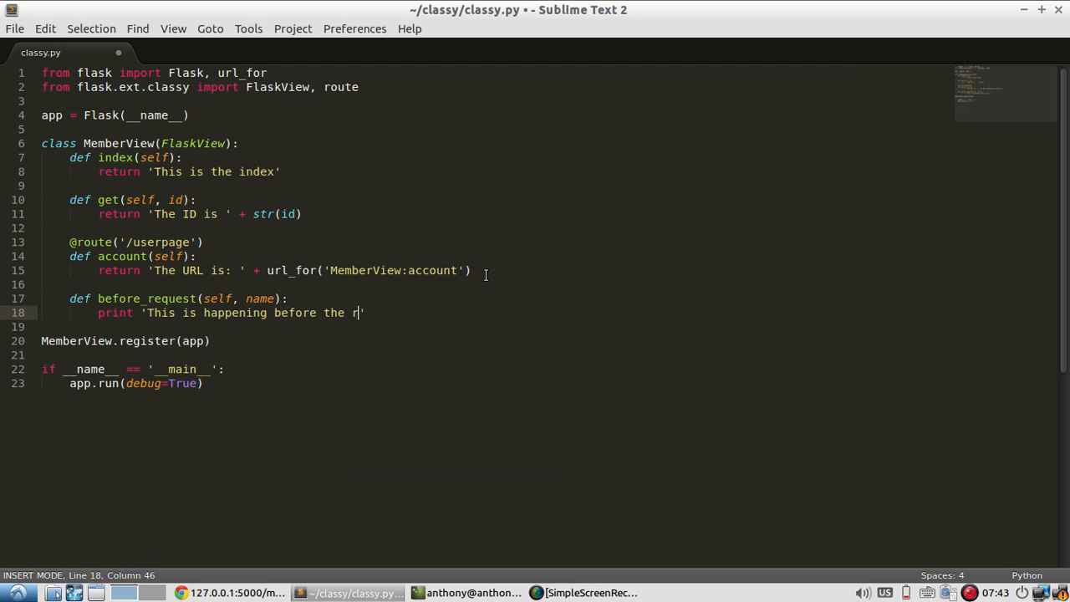
{"action": "type", "text": "equest!"}
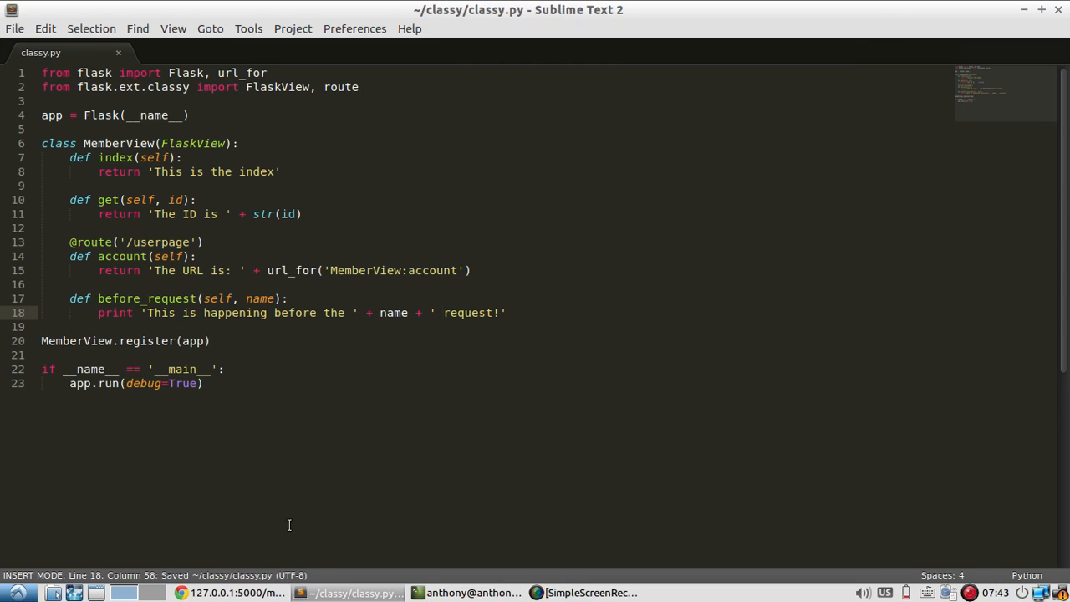
{"action": "left_click", "coordinate": [231, 592]}
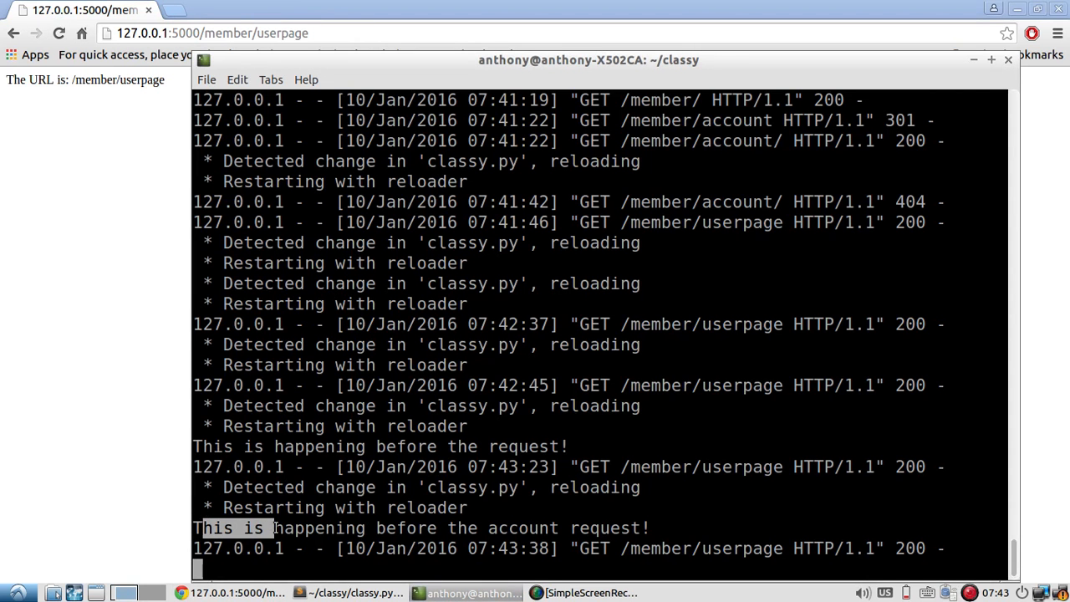
{"action": "left_click", "coordinate": [342, 592]}
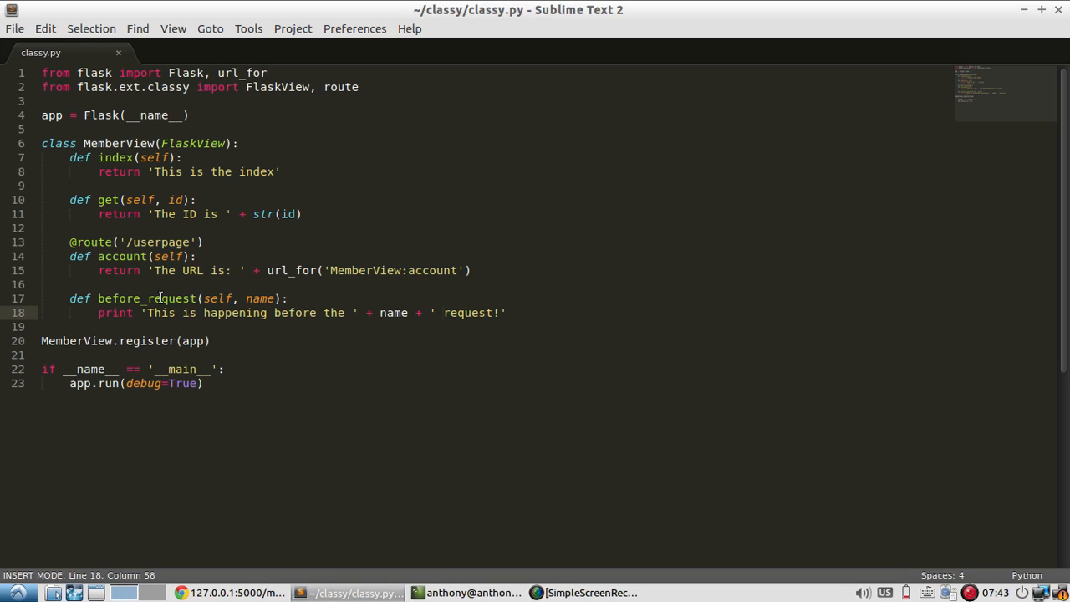
{"action": "mouse_move", "coordinate": [248, 301]}
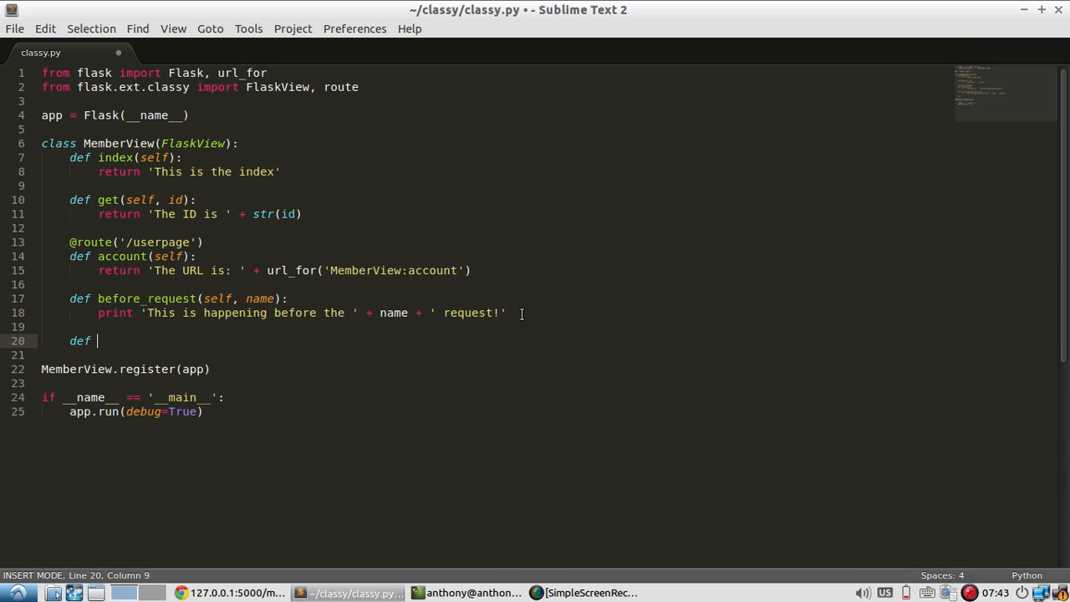
Add after_request(self, name, response) printing the after-request message and returning response.
{"action": "type", "text": "after_request("}
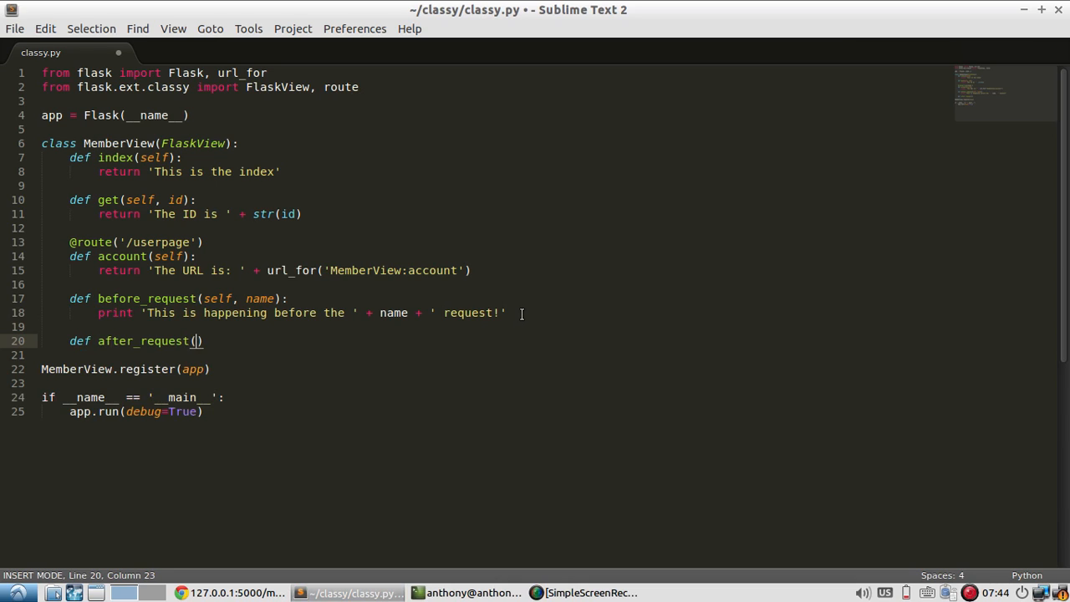
{"action": "type", "text": "self, name,"}
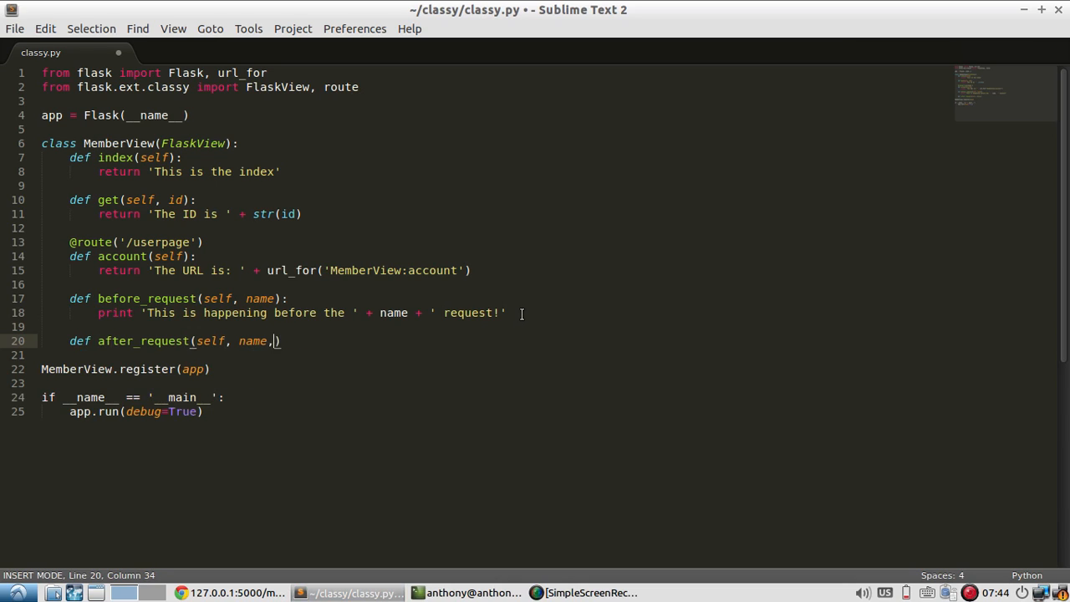
{"action": "type", "text": "response"}
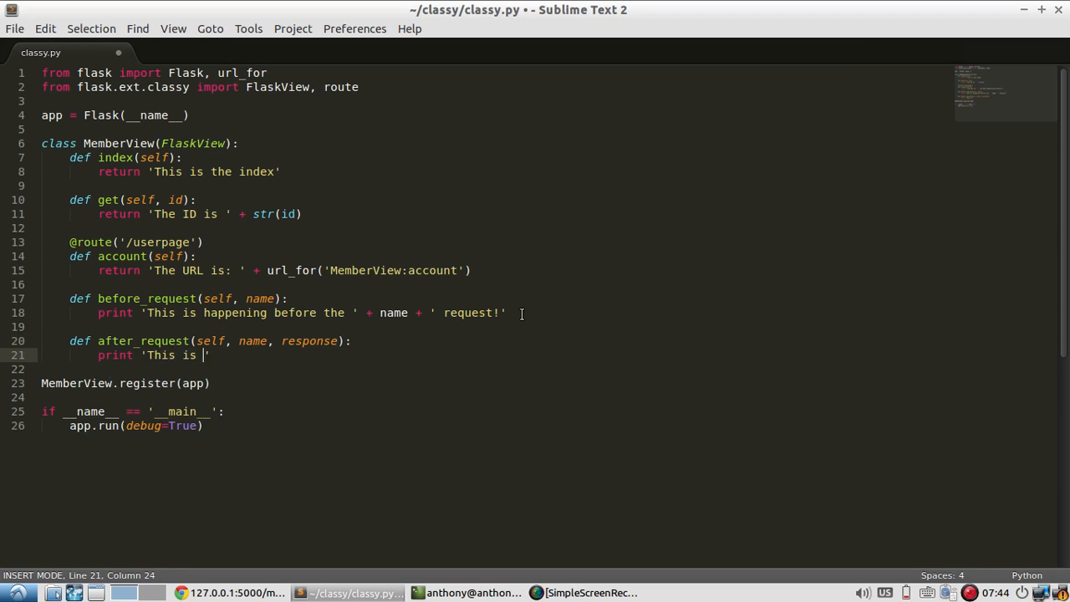
{"action": "type", "text": "happening after the"}
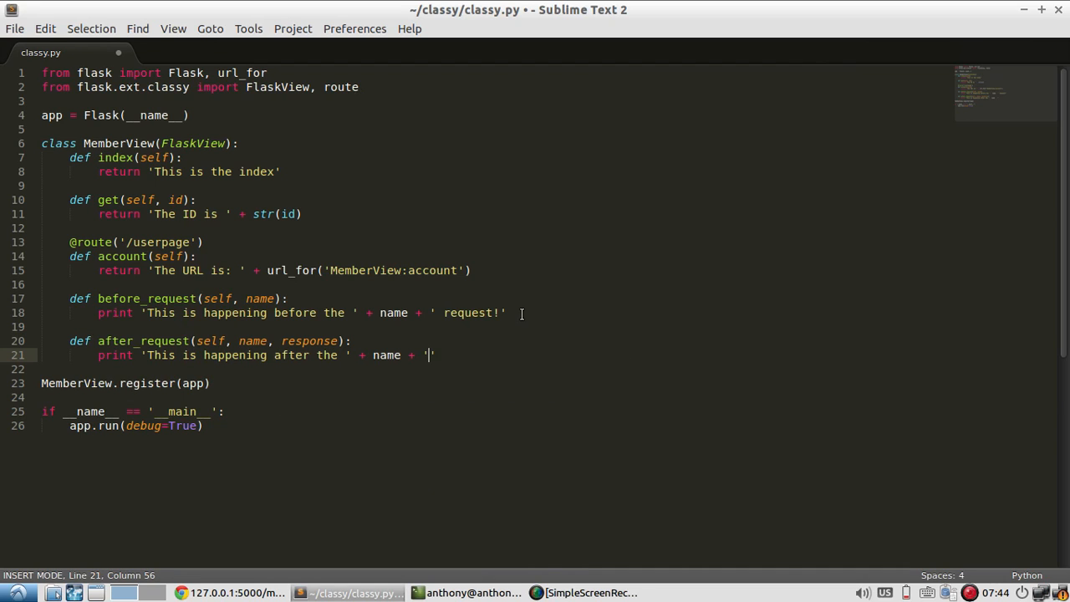
{"action": "type", "text": "res"}
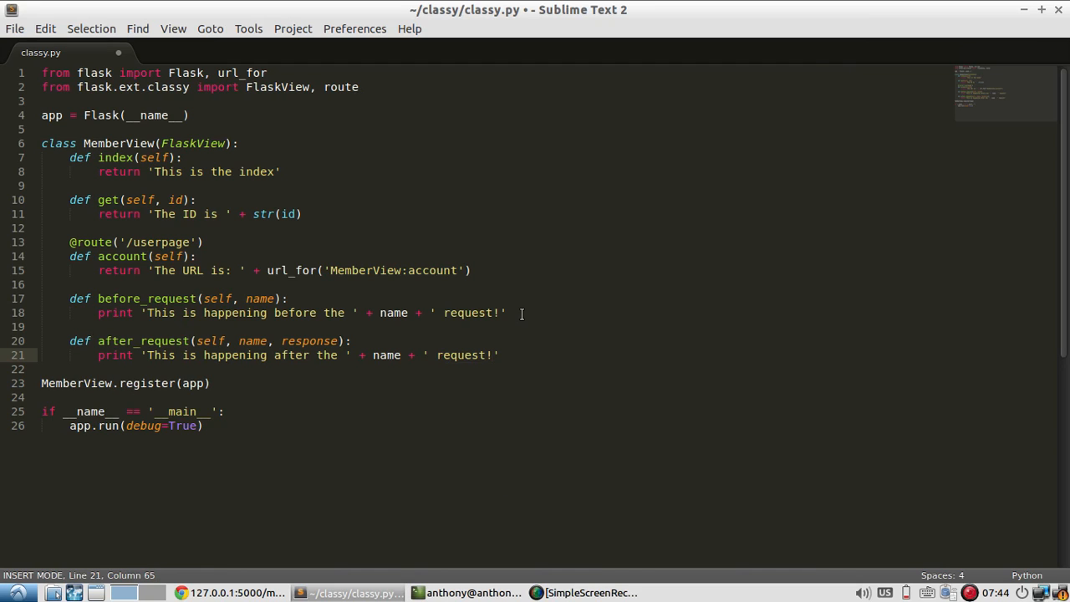
{"action": "type", "text": "return"}
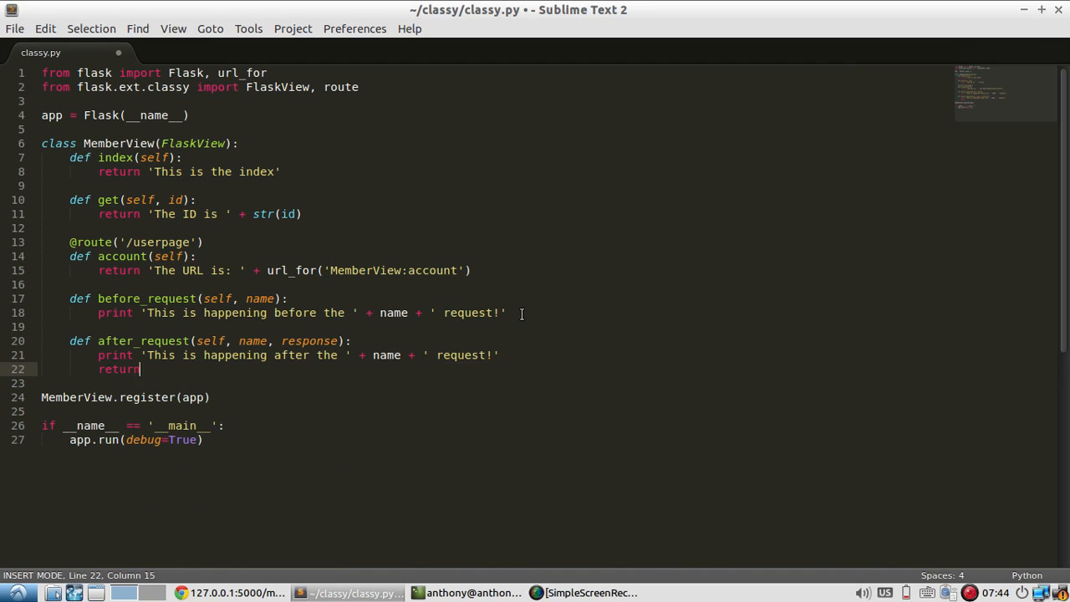
{"action": "type", "text": "response"}
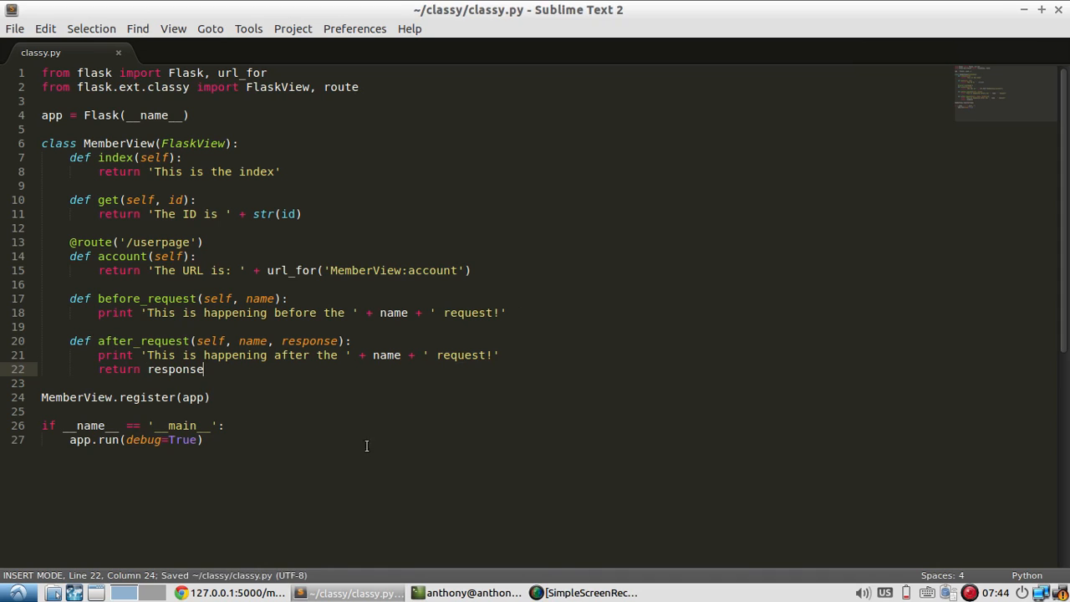
Reload the member page in Chrome and confirm the after-request message in the server log.
{"action": "left_click", "coordinate": [230, 591]}
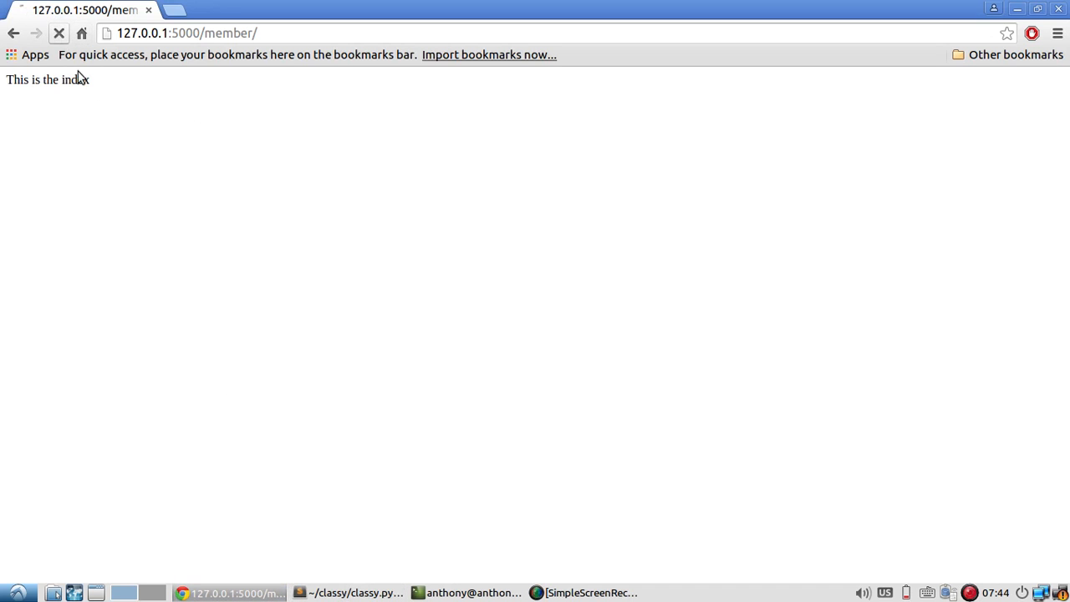
{"action": "left_click", "coordinate": [471, 592]}
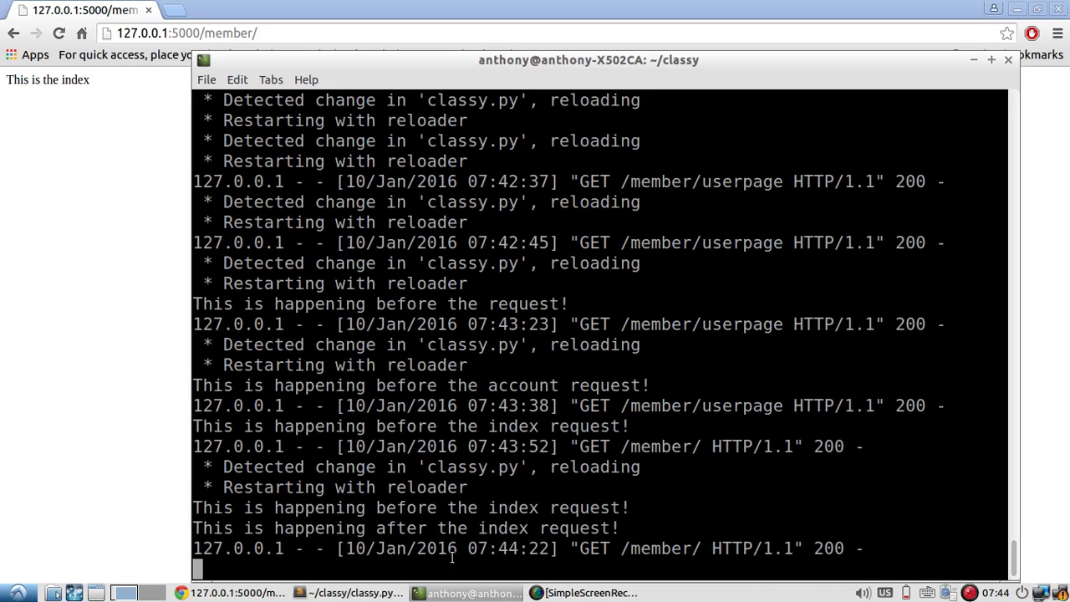
{"action": "left_click", "coordinate": [343, 592]}
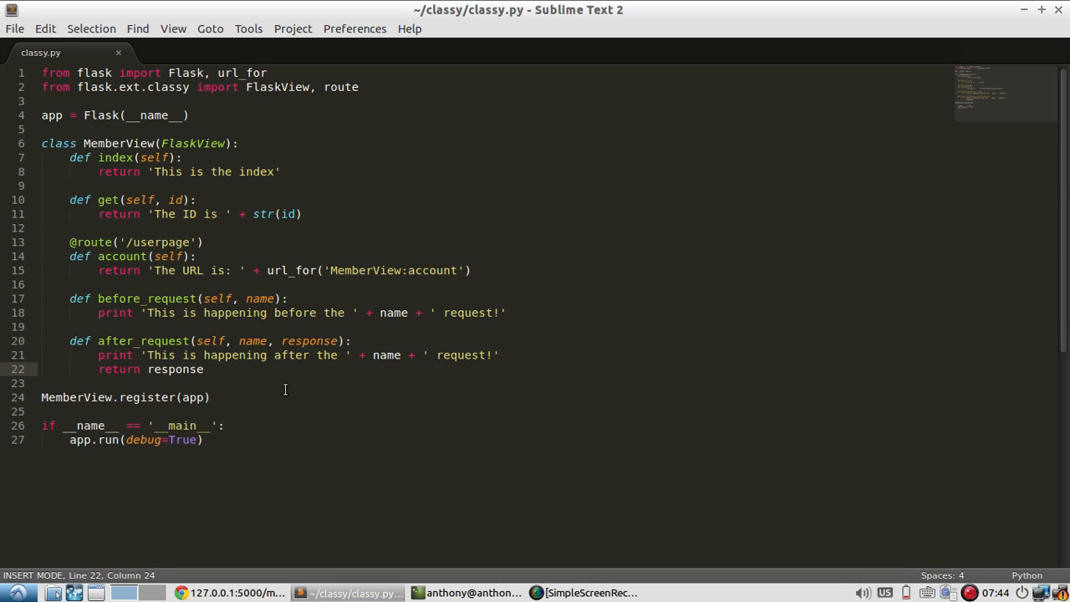
{"action": "mouse_move", "coordinate": [344, 393]}
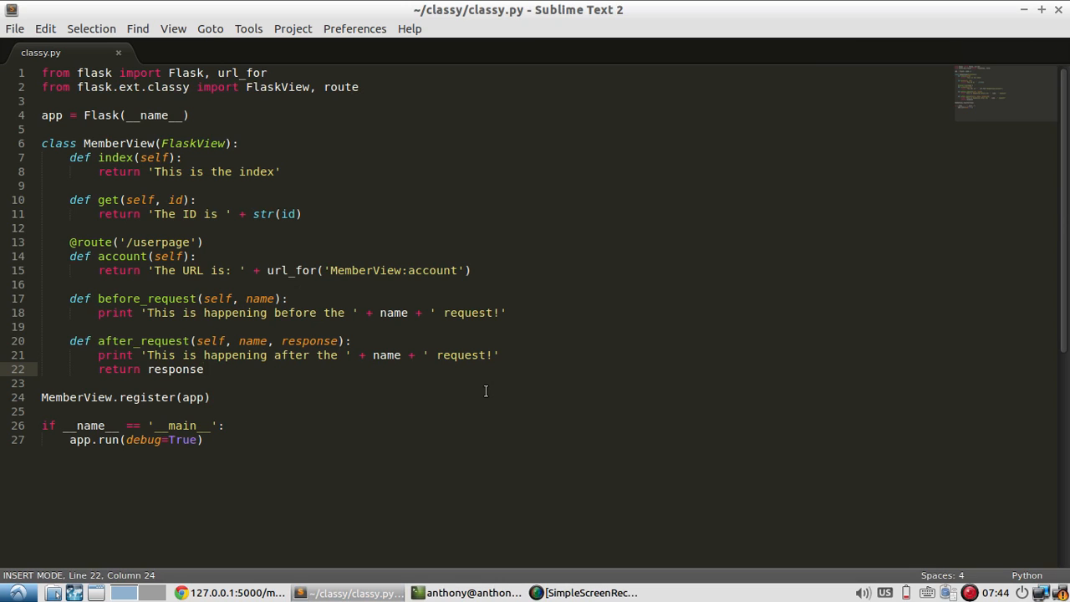
{"action": "mouse_move", "coordinate": [454, 388]}
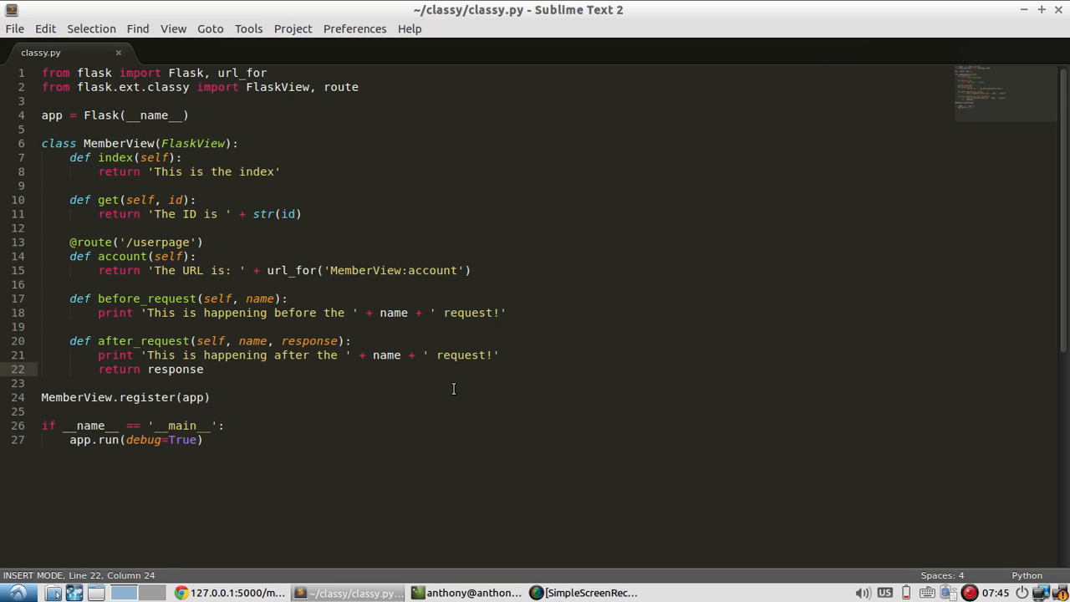
{"action": "left_click", "coordinate": [204, 369]}
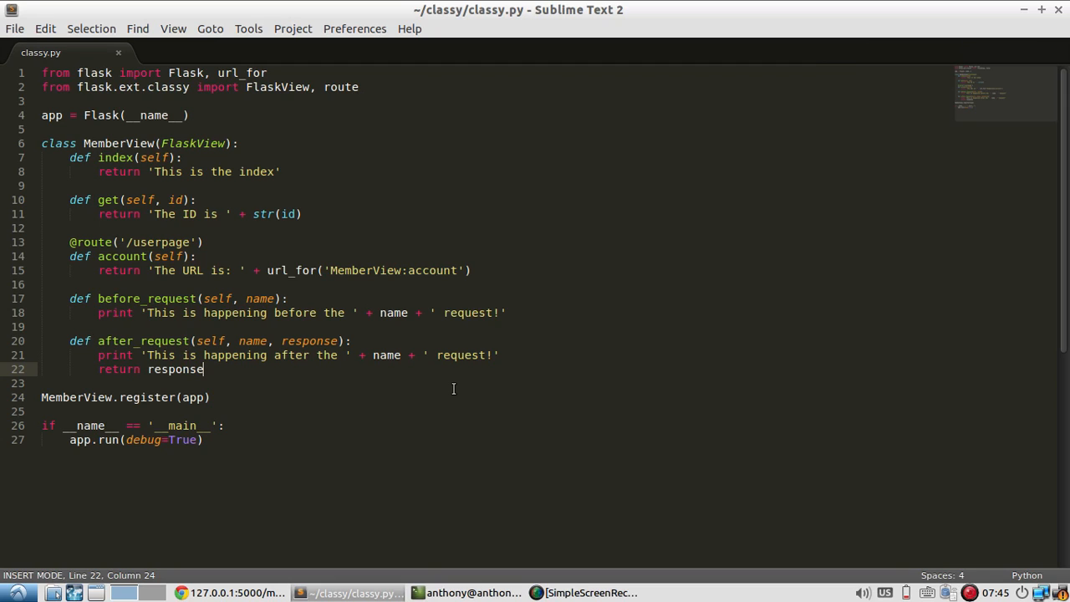